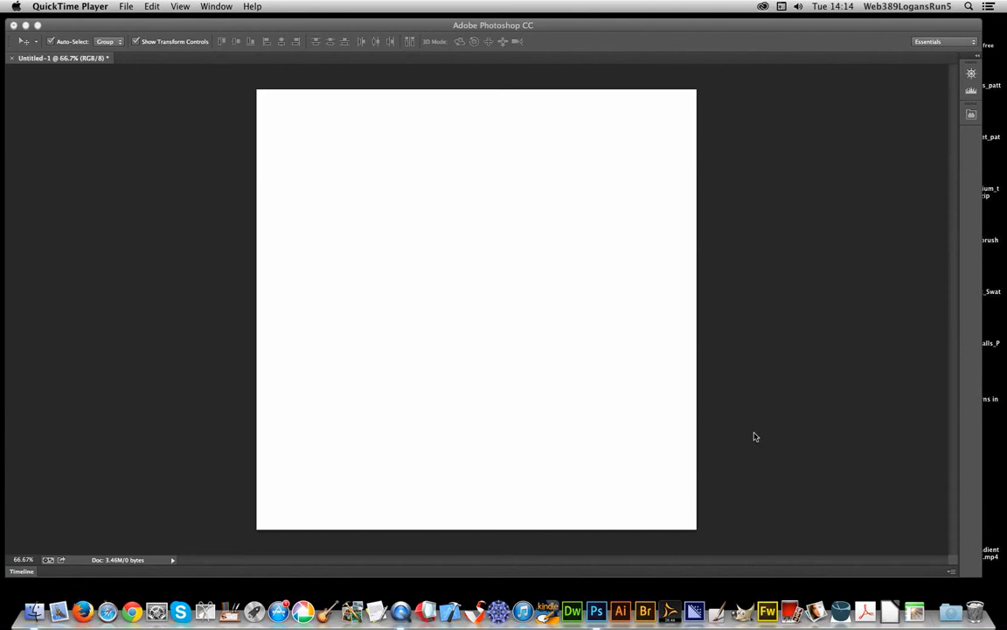
mouse_move(657, 379)
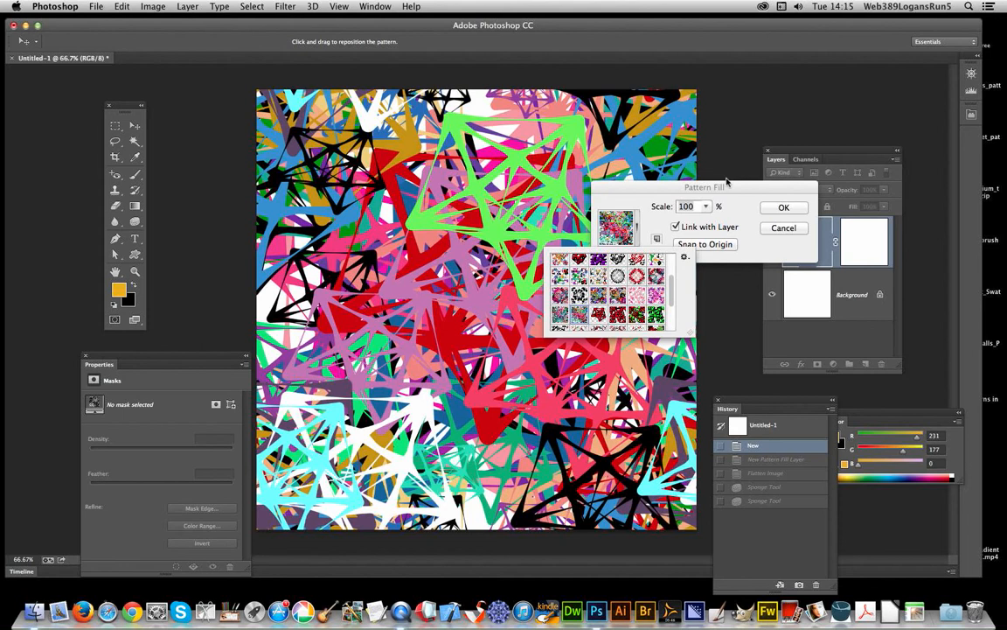
Confirm the colourful geometric pattern fill at 100% scale on the new fill layer.
click(784, 206)
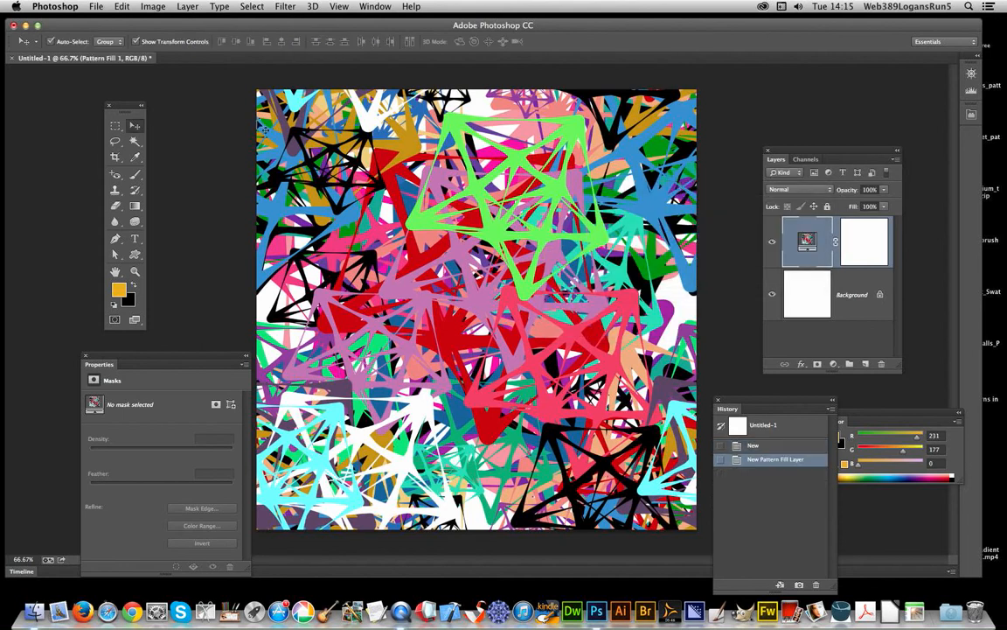
Decline rasterizing the fill and convert the pattern fill layer to a smart object.
click(283, 7)
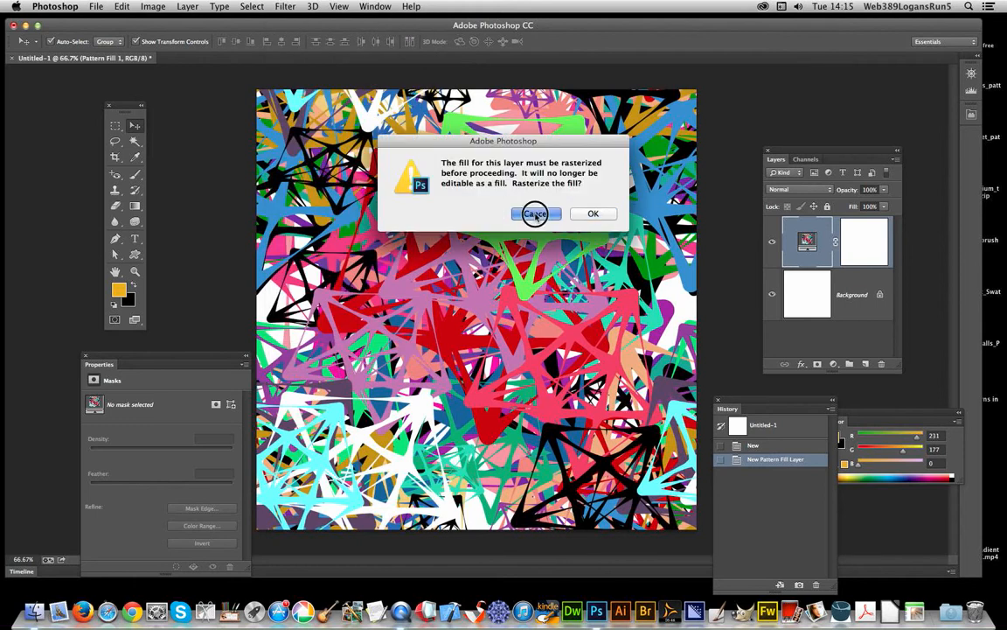
click(535, 214)
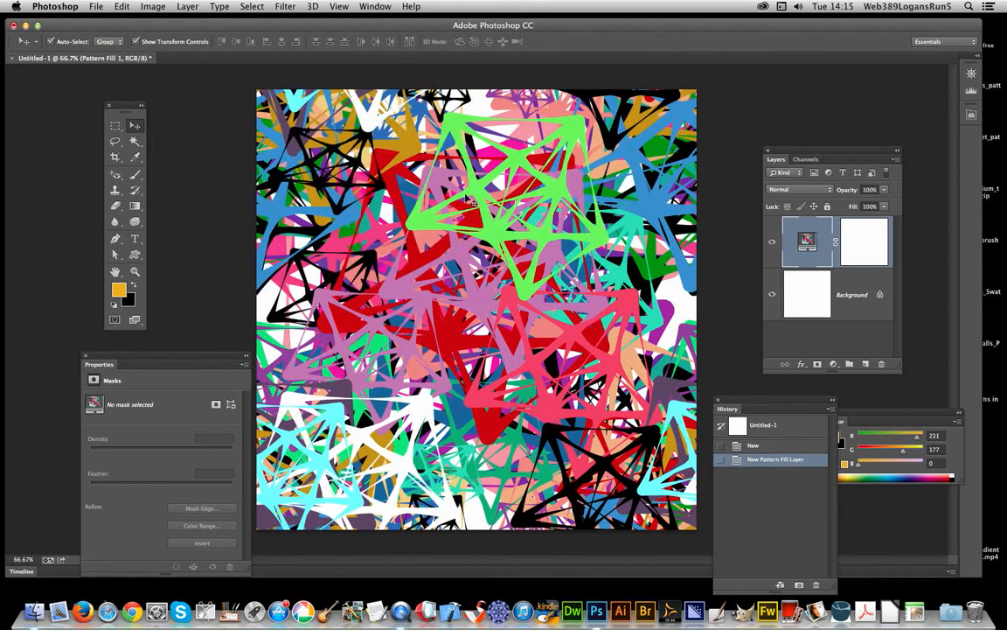
click(187, 7)
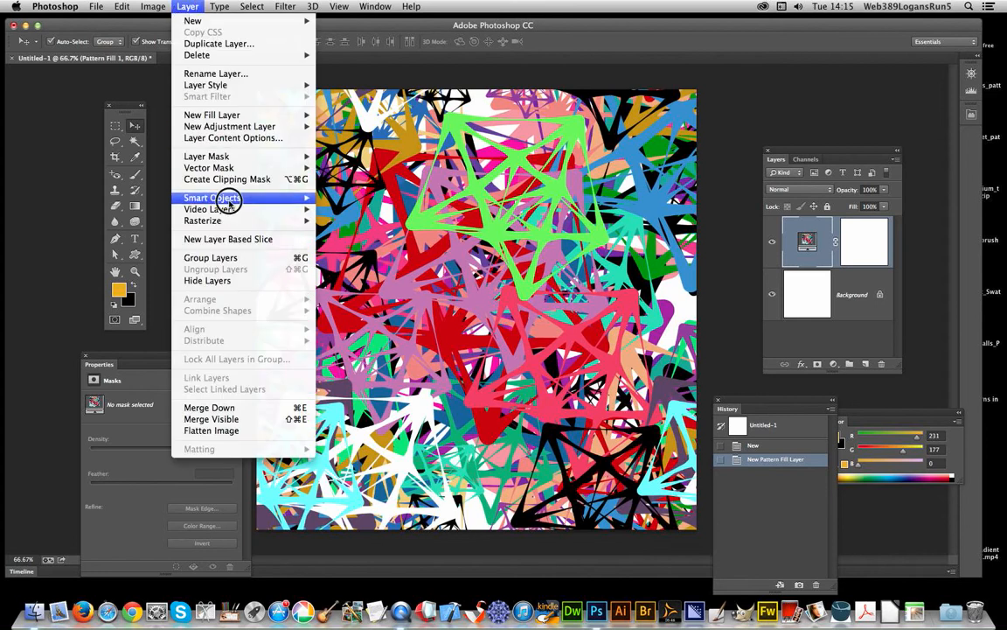
click(212, 198)
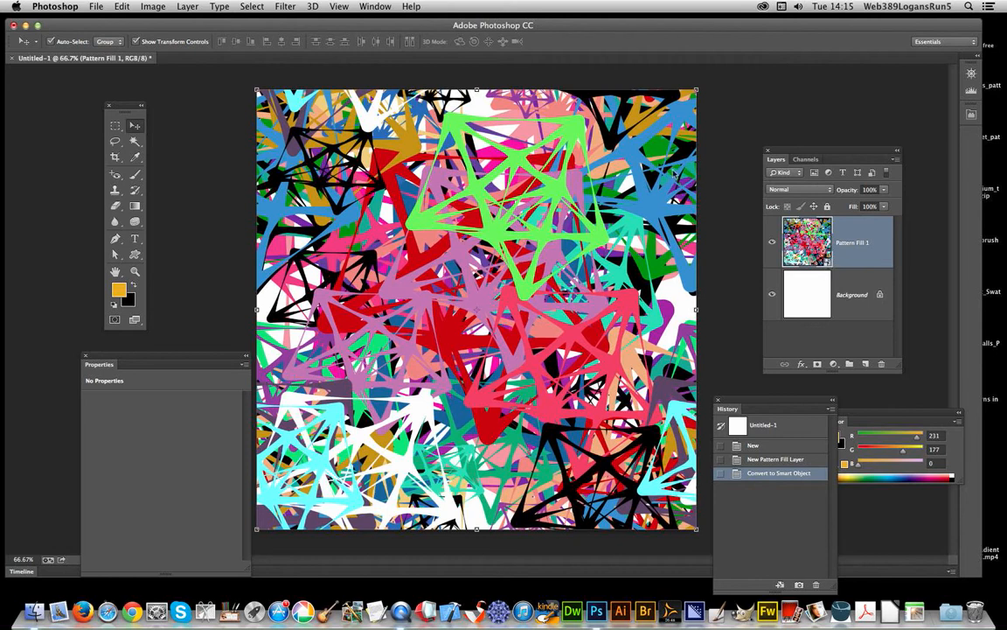
Apply Oil Paint with Stylization 9.8, Cleanliness 9.85, Scale 0.1, Bristle Detail 0, Shine 1.3.
click(283, 7)
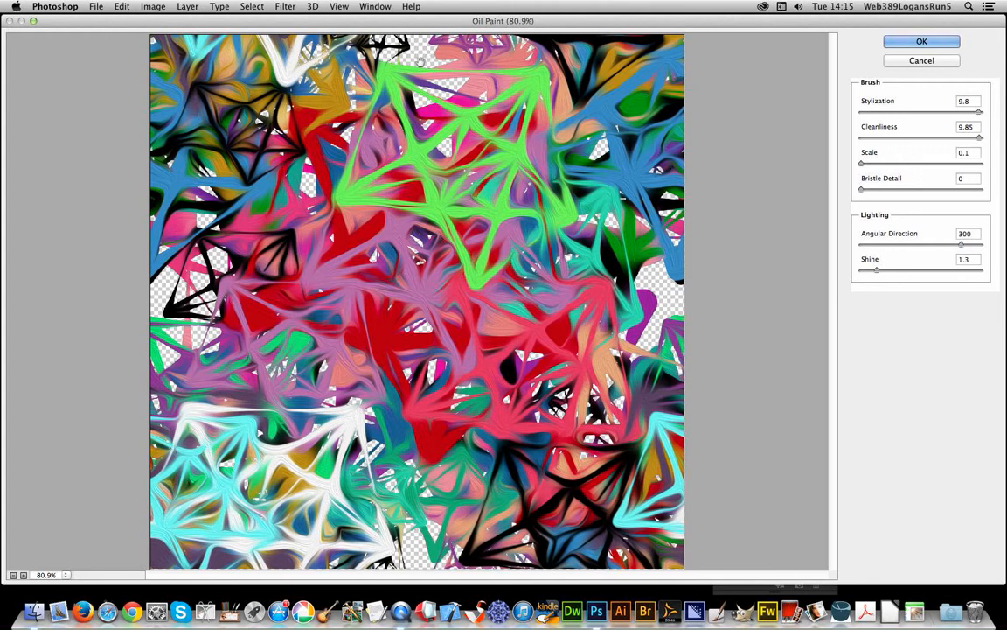
mouse_move(465, 217)
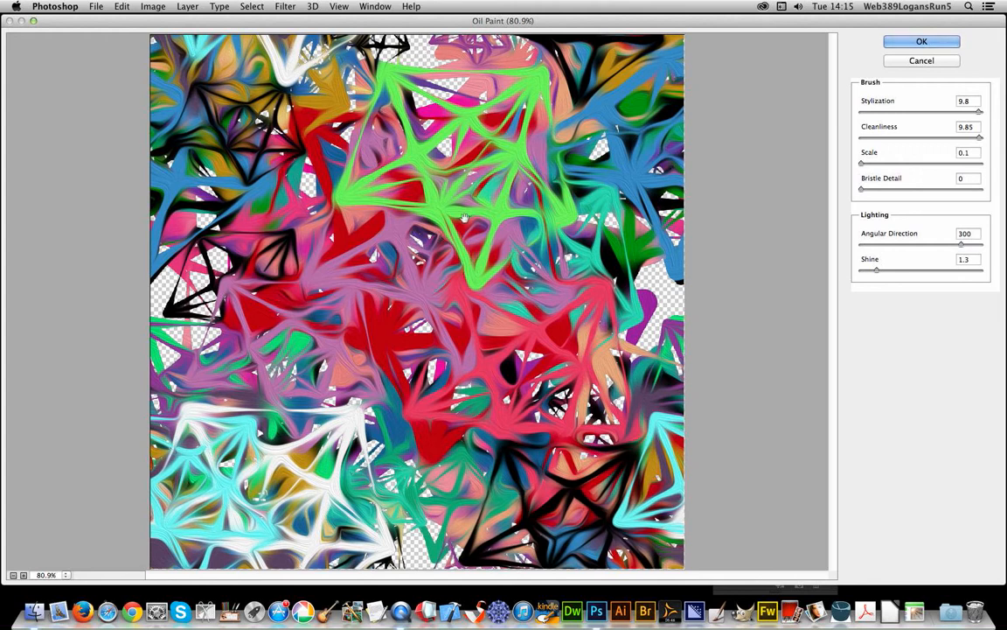
mouse_move(691, 4)
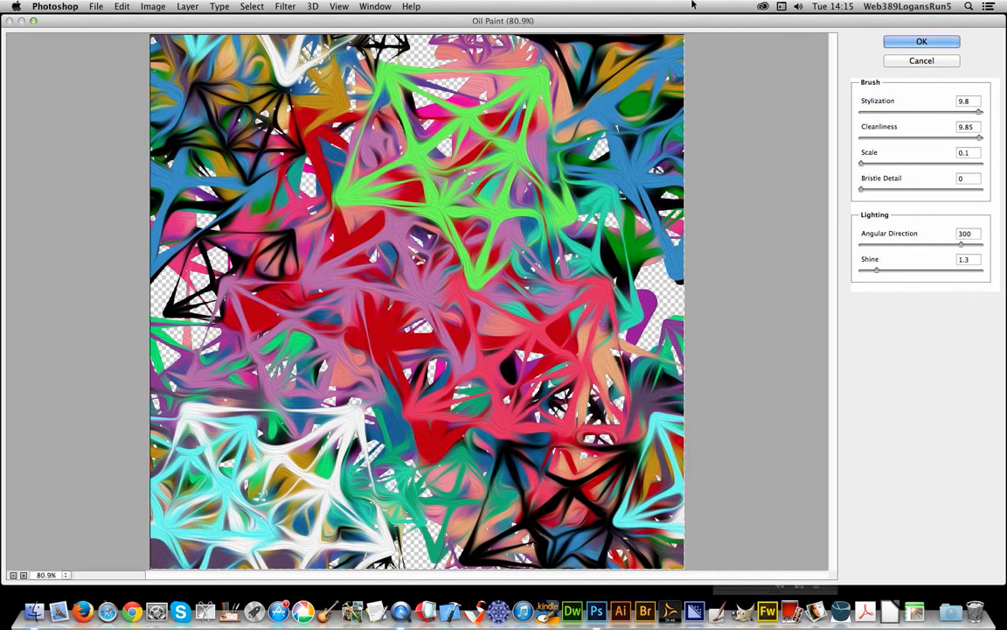
mouse_move(889, 104)
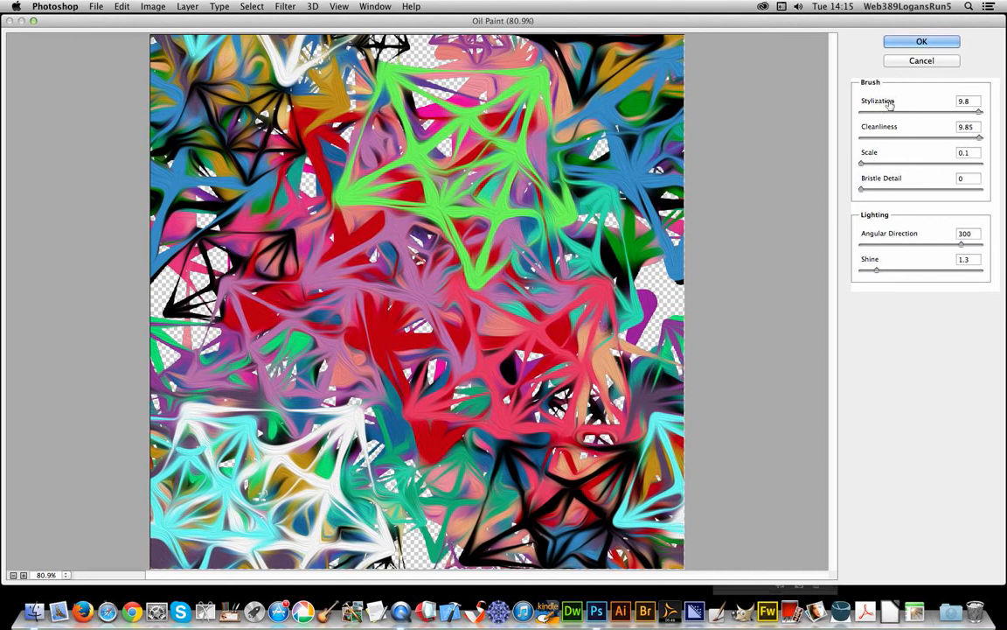
mouse_move(989, 117)
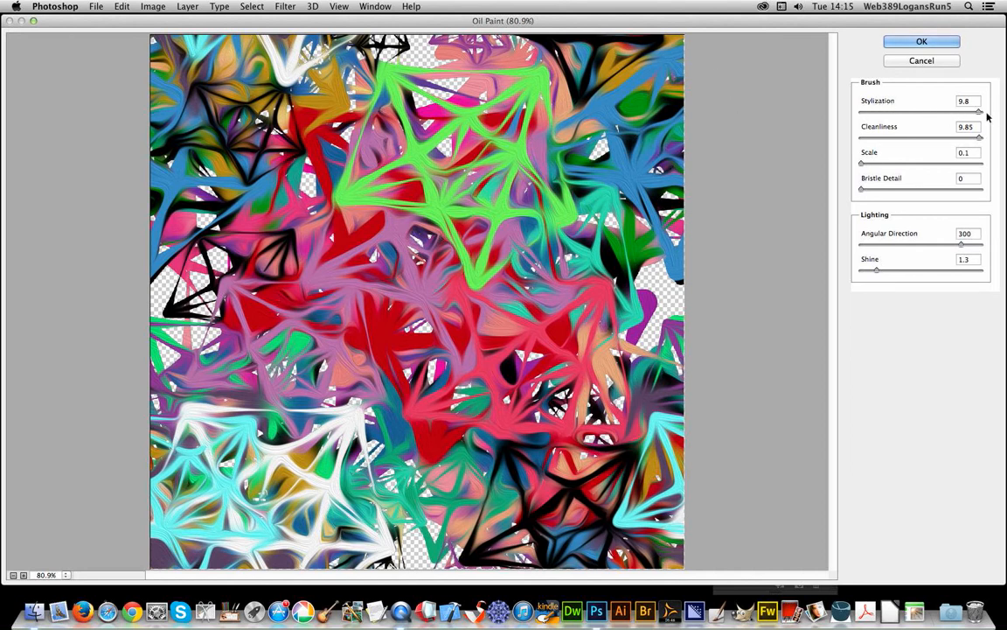
mouse_move(686, 210)
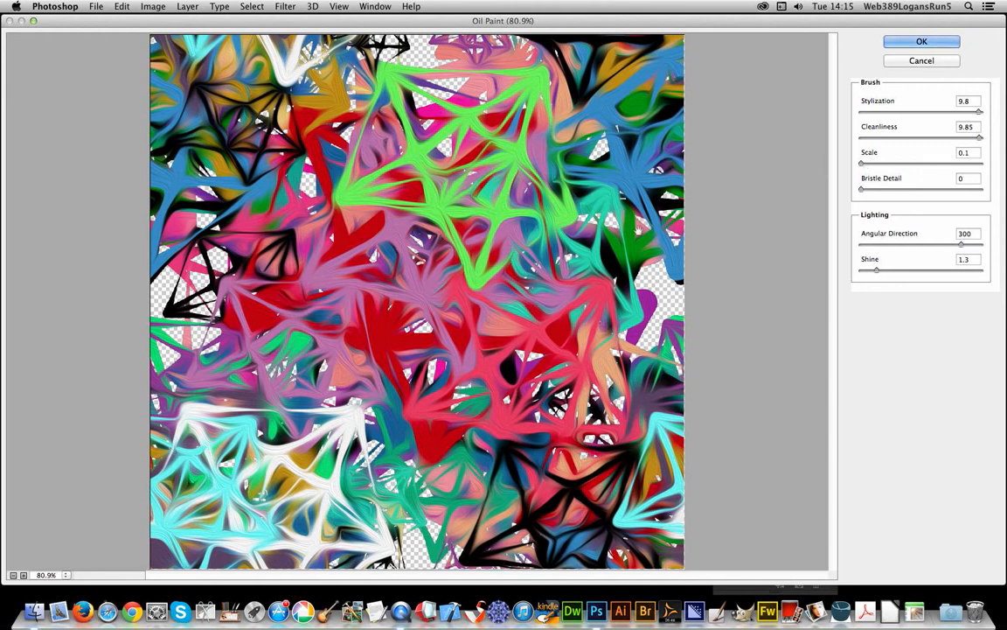
click(922, 42)
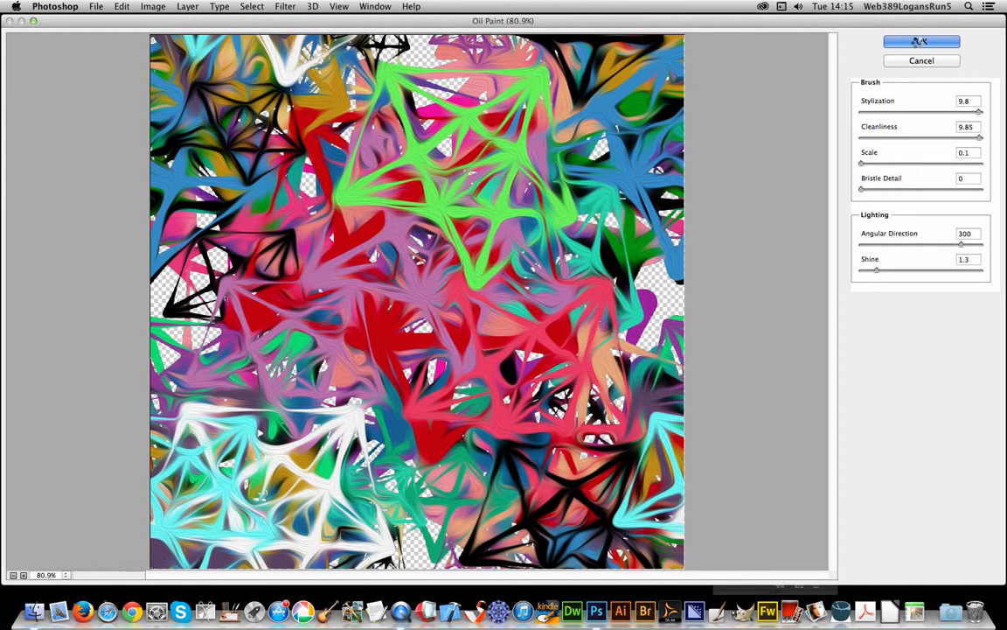
click(920, 41)
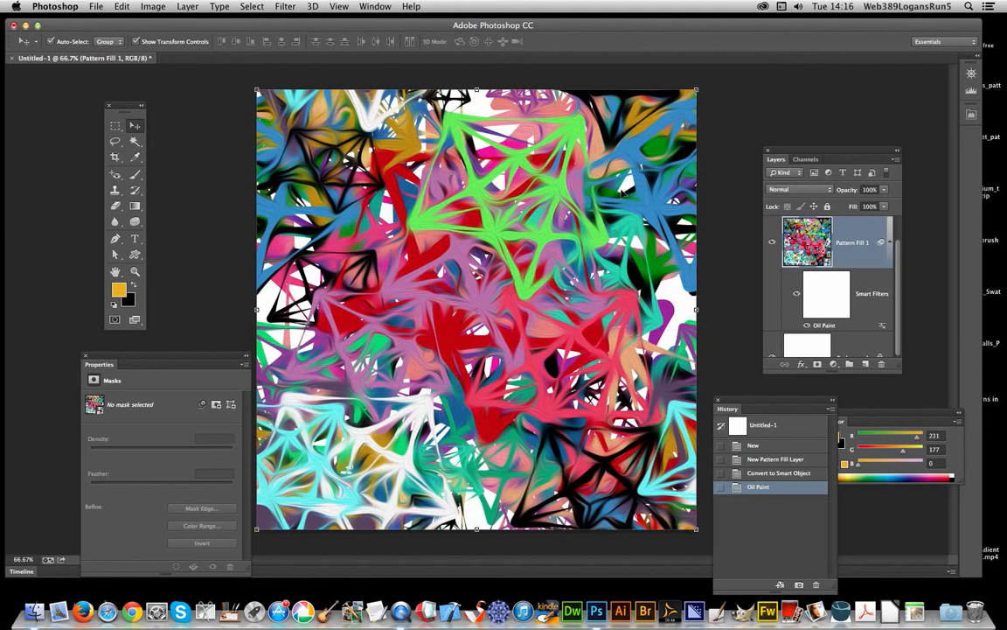
Create Pattern Fill 2 with the red-and-black geometric pattern above the oil-painted layer.
click(154, 7)
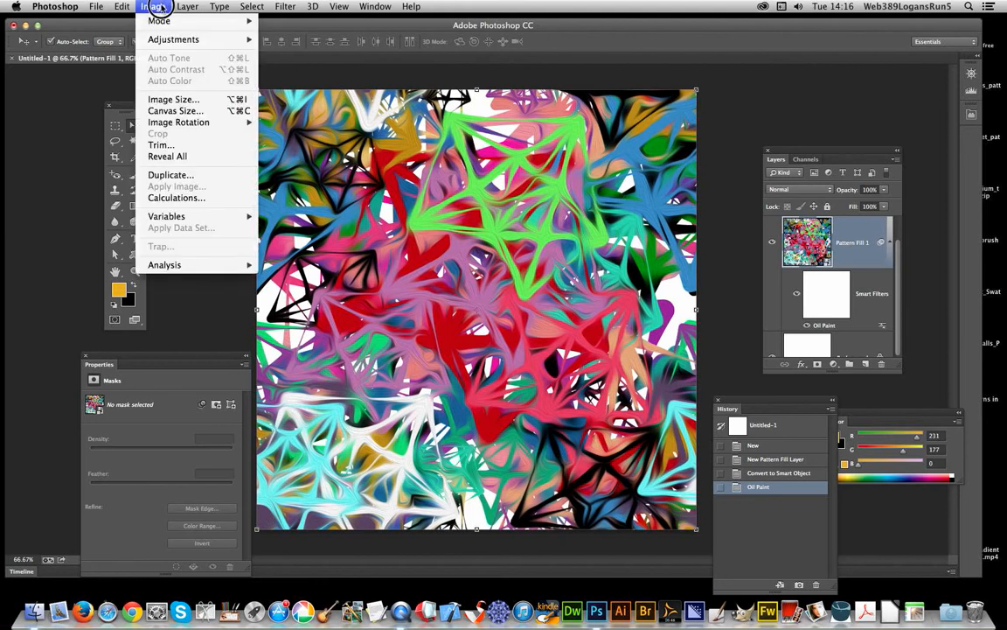
click(187, 7)
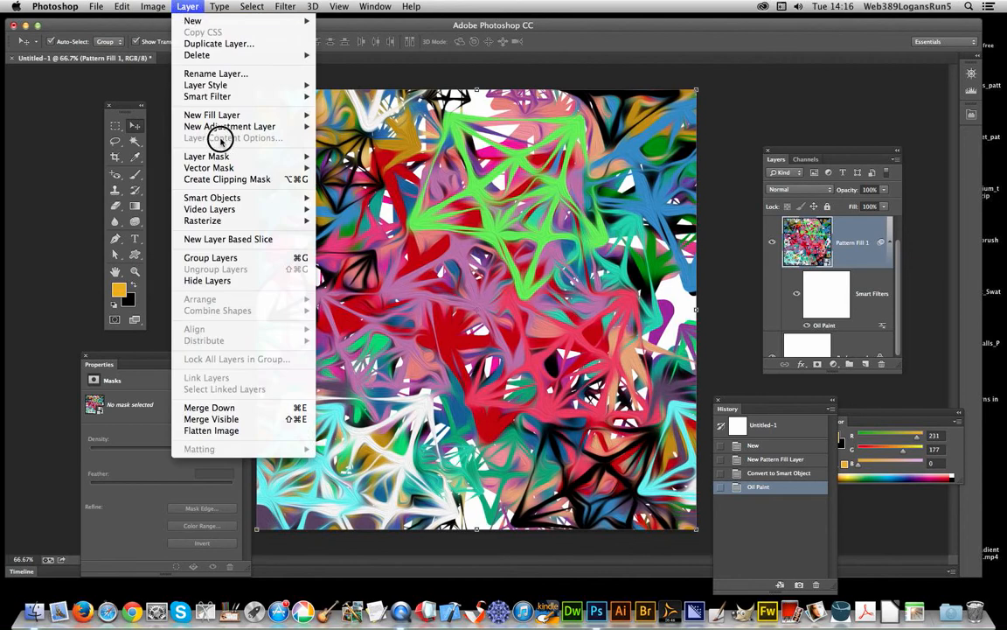
mouse_move(211, 116)
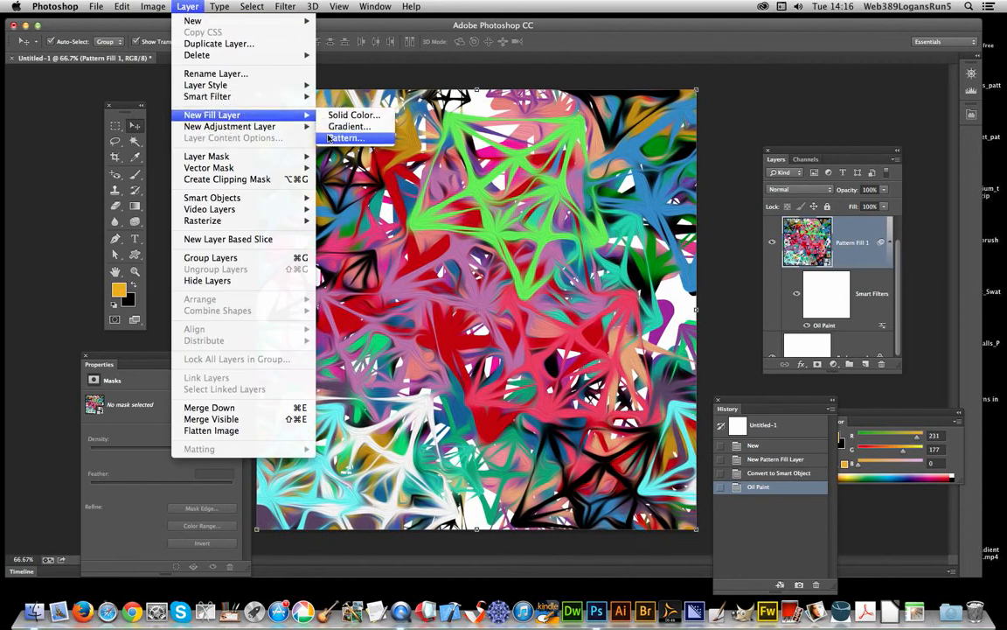
click(345, 138)
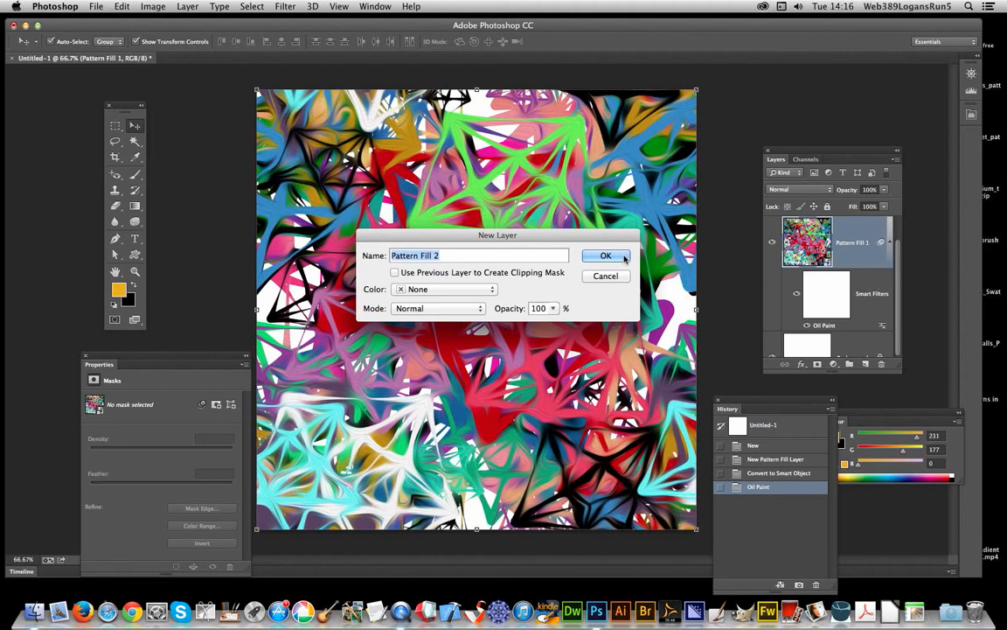
click(605, 255)
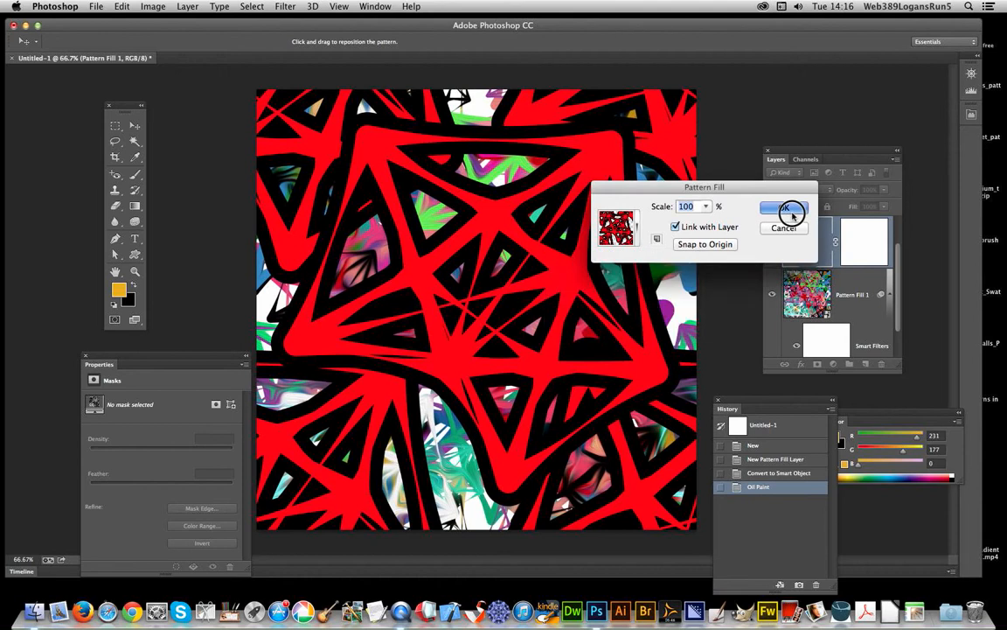
click(780, 208)
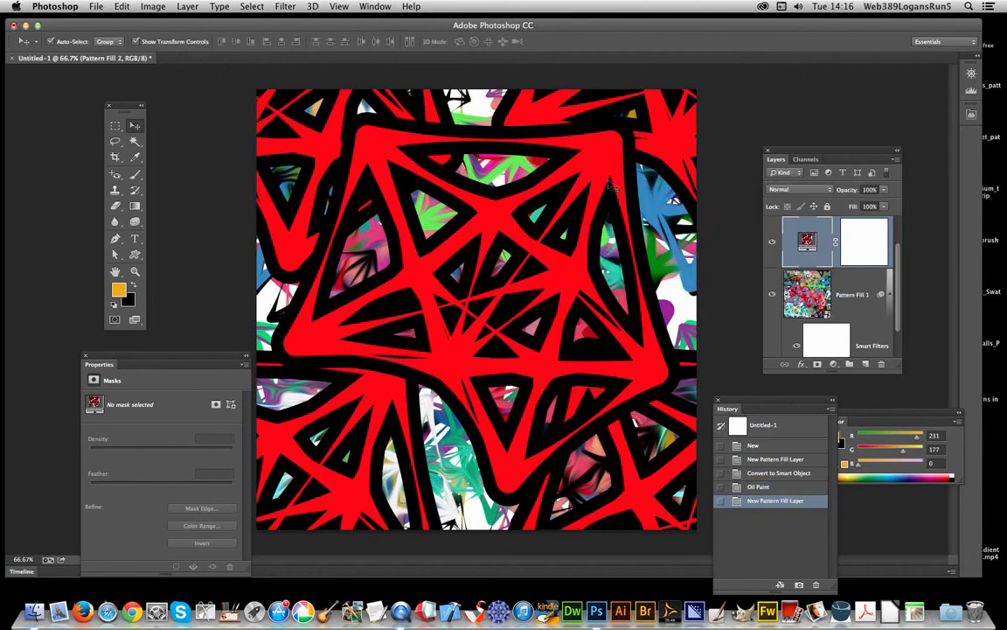
mouse_move(521, 171)
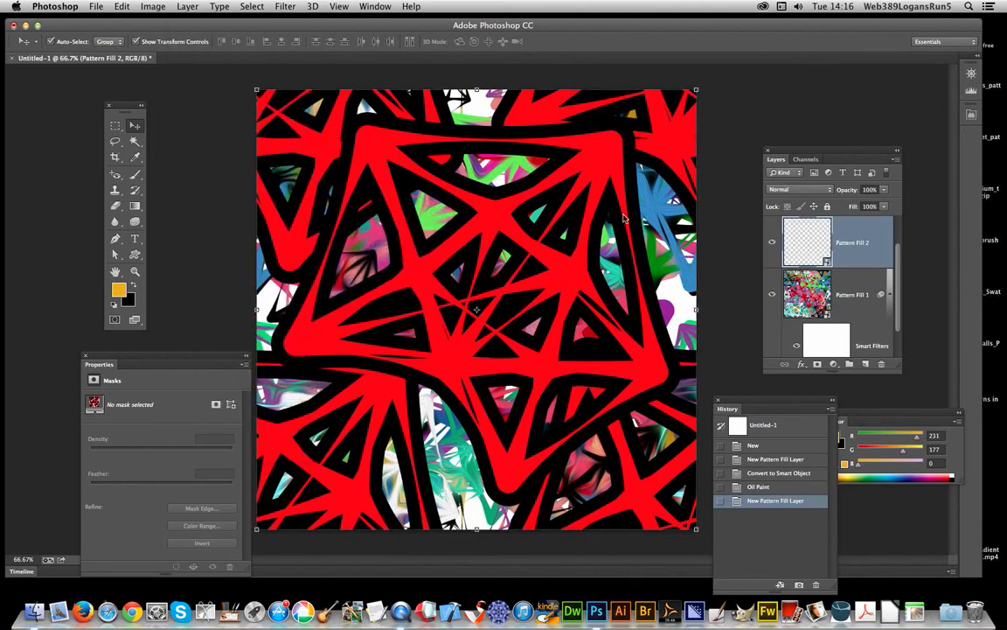
Apply a first Oil Paint pass to Pattern Fill 2, making it a smart object.
click(283, 7)
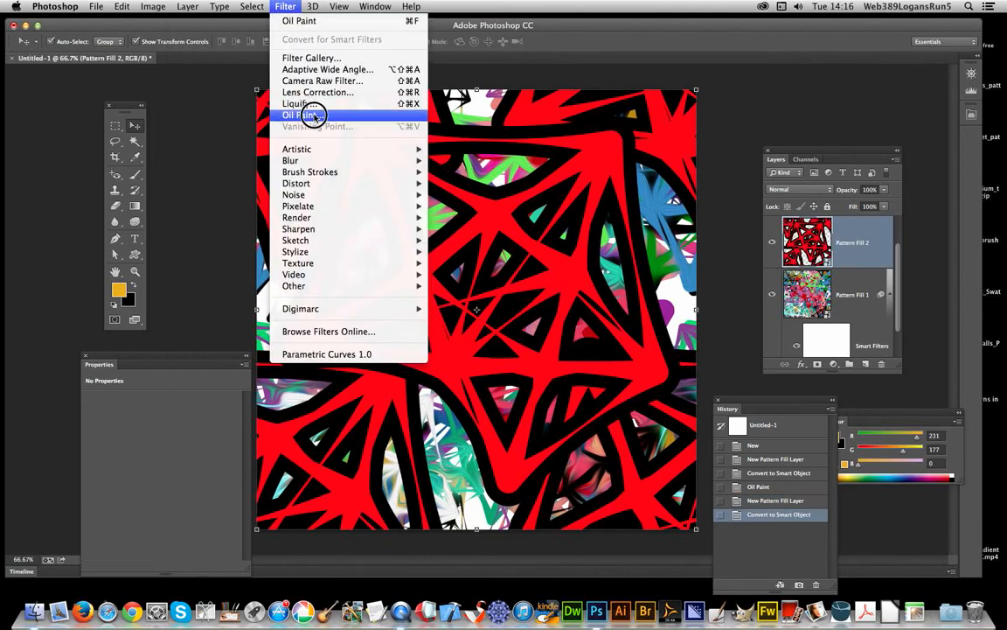
click(297, 115)
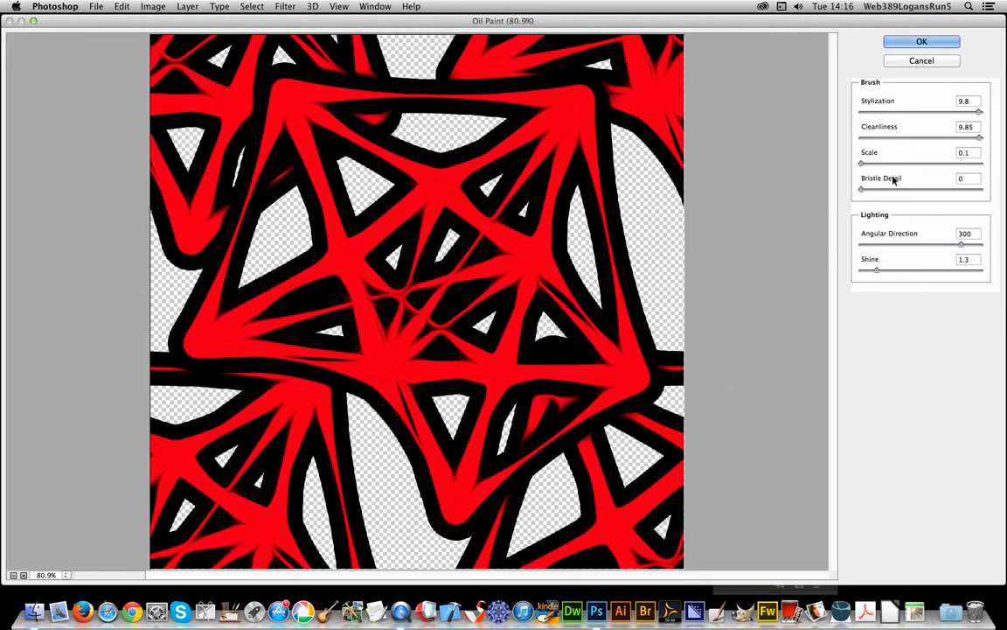
click(922, 42)
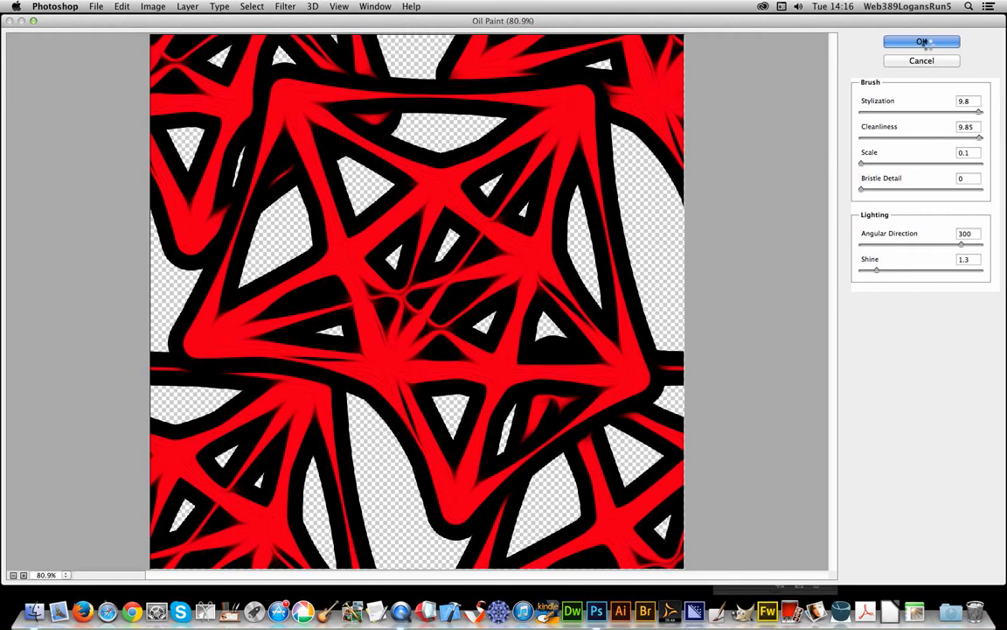
click(922, 42)
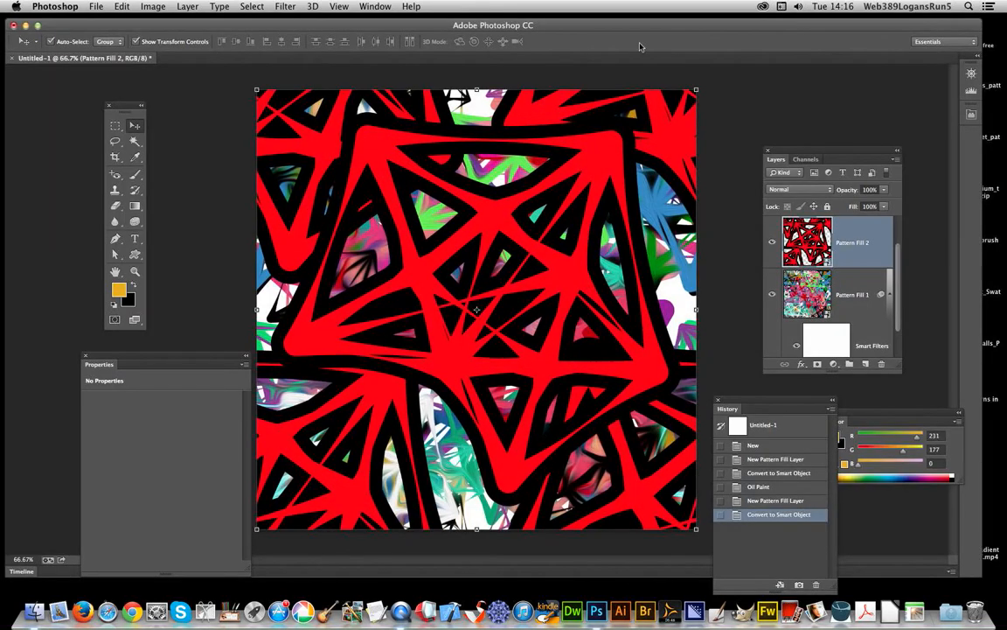
Apply a second Oil Paint pass, stacking two smart filters on Pattern Fill 2.
click(283, 7)
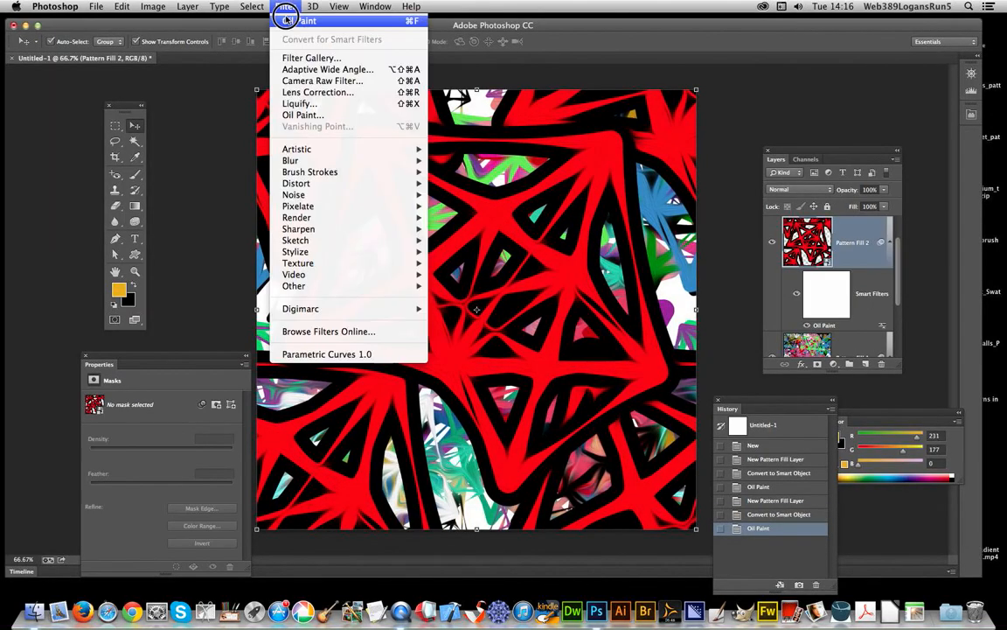
click(302, 116)
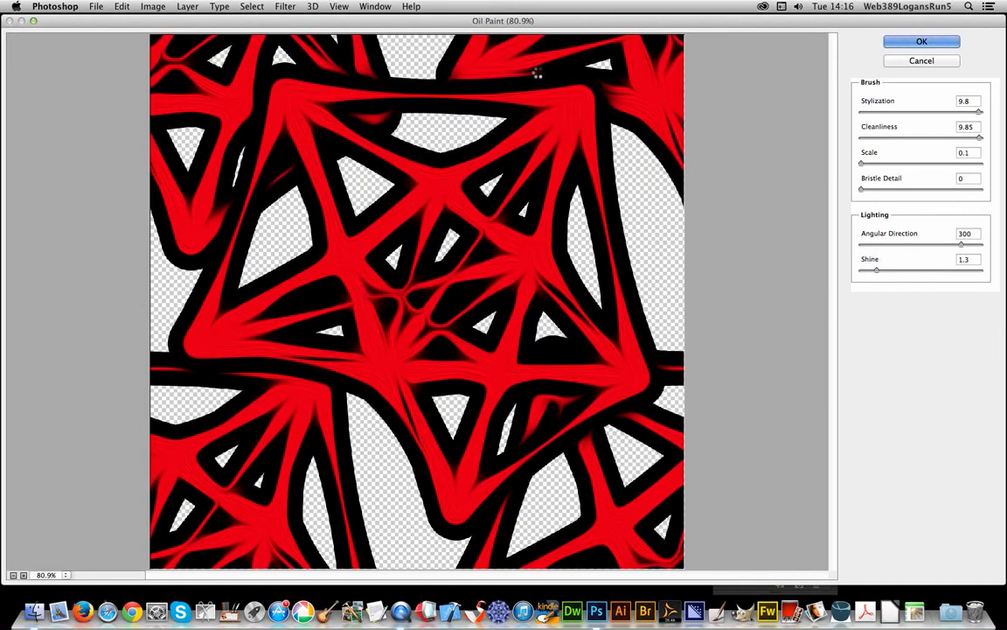
click(920, 42)
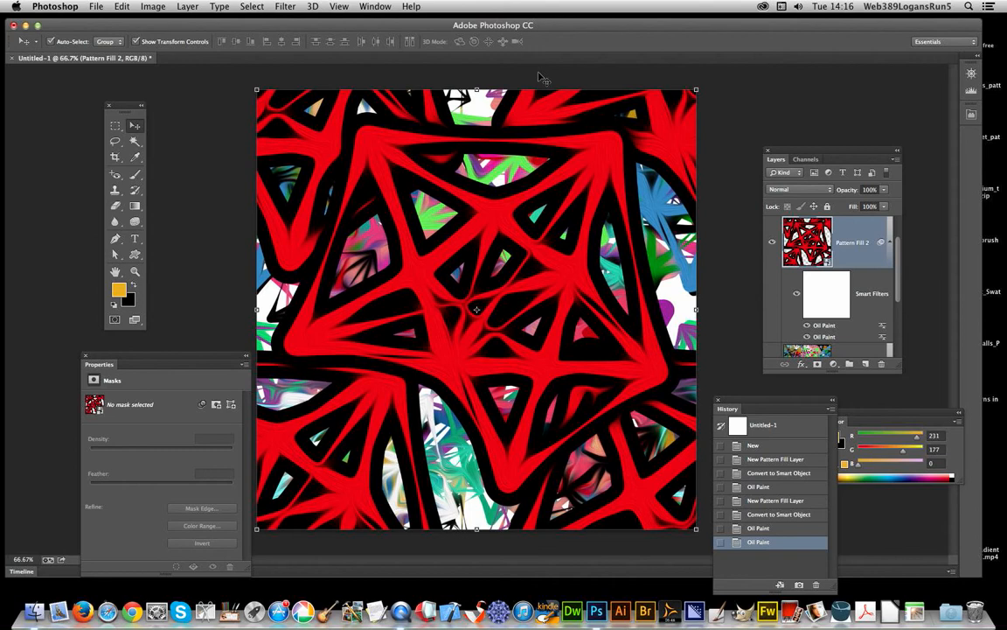
mouse_move(486, 347)
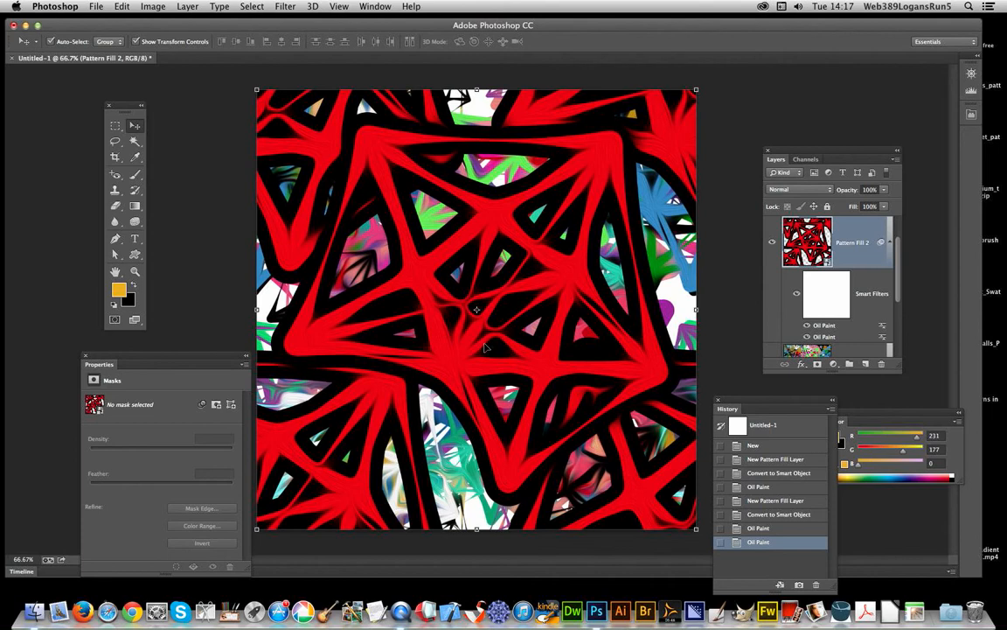
mouse_move(542, 360)
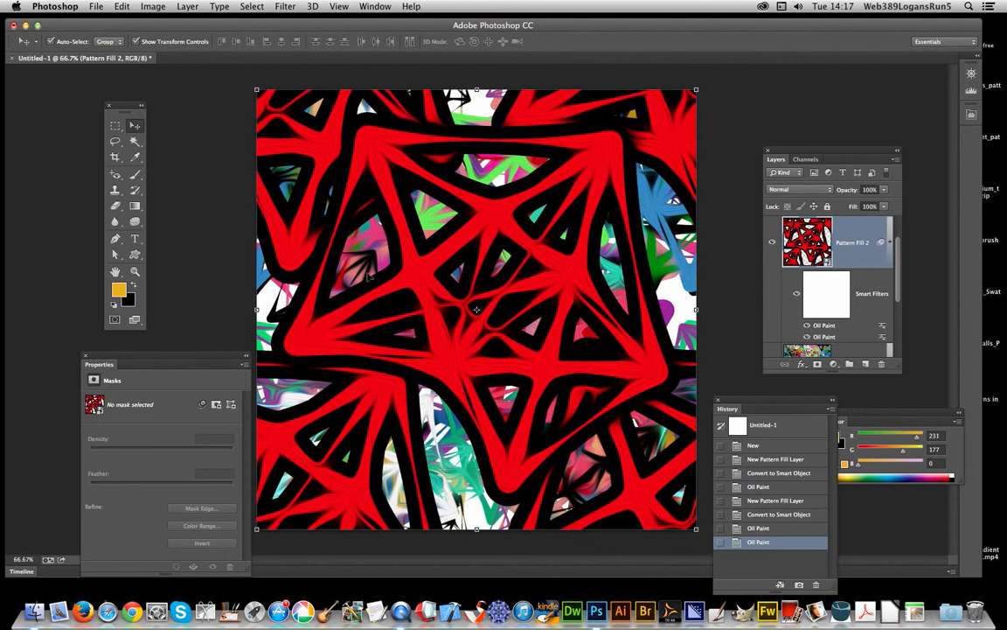
mouse_move(357, 208)
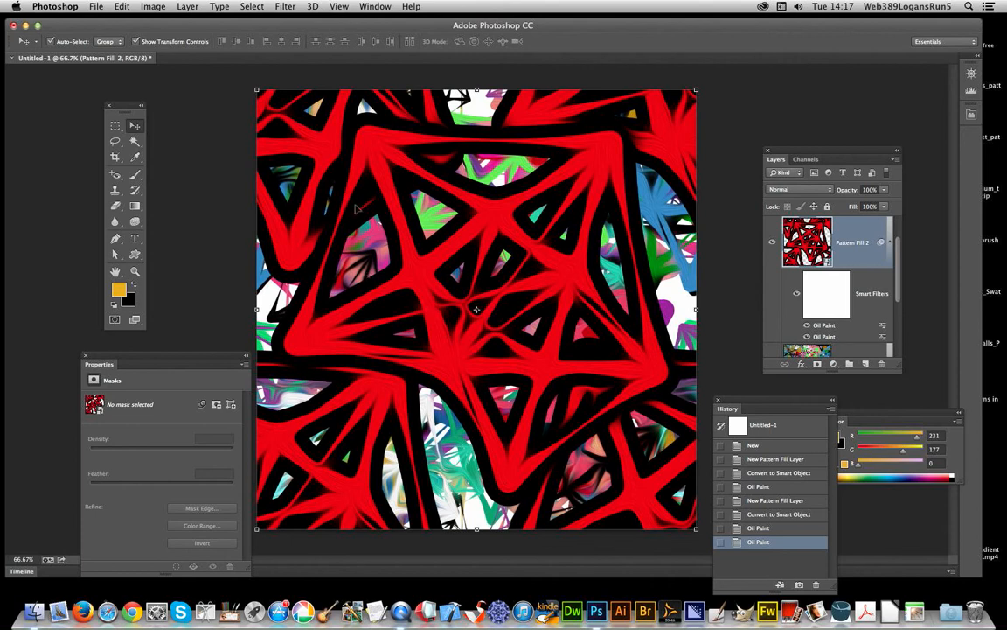
mouse_move(360, 168)
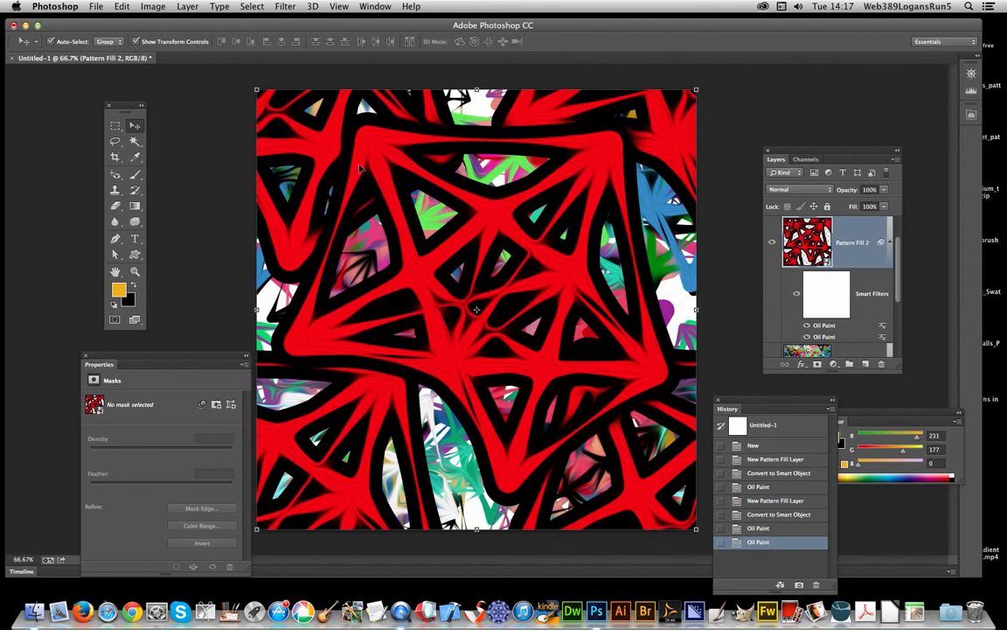
mouse_move(280, 124)
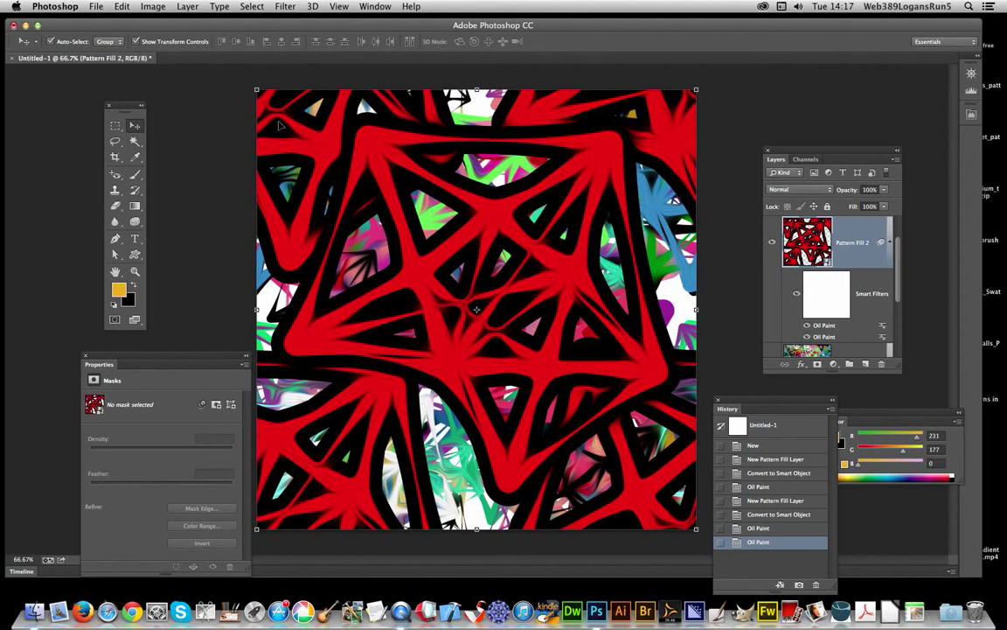
mouse_move(81, 608)
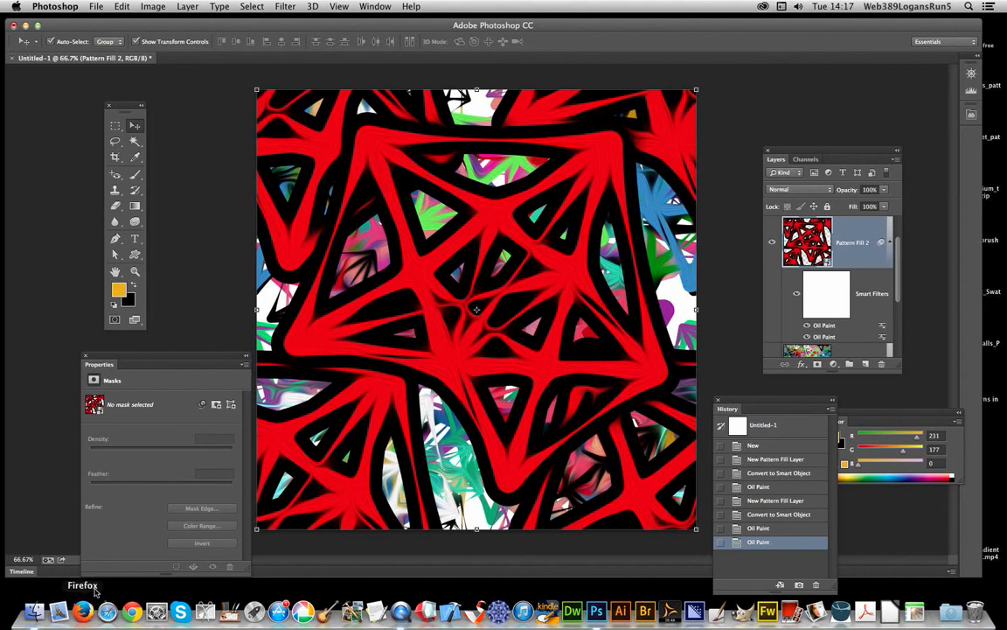
mouse_move(389, 231)
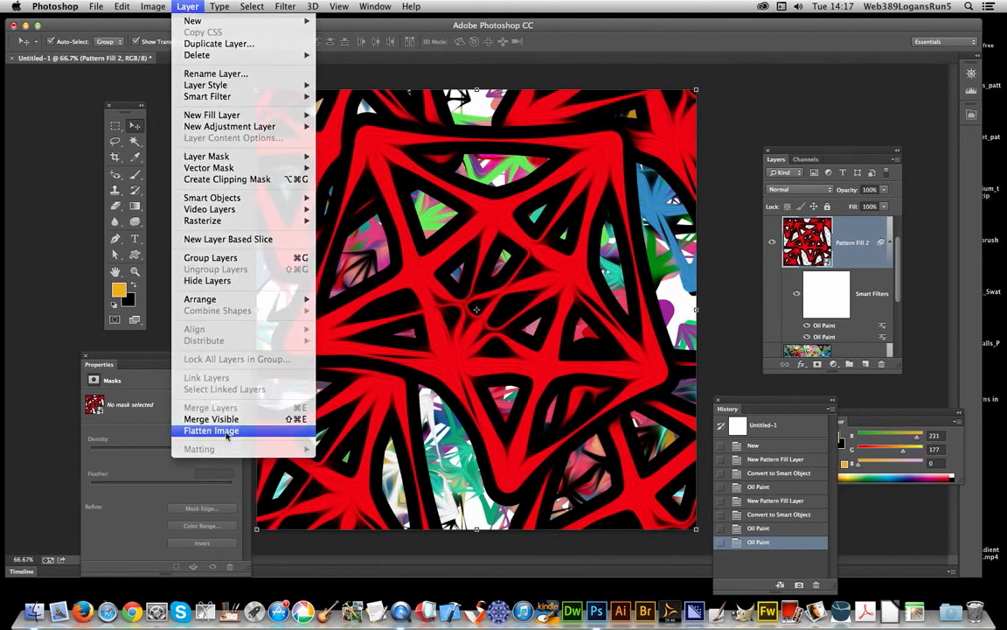
Flatten both oil-painted pattern layers into a single Background layer.
click(210, 430)
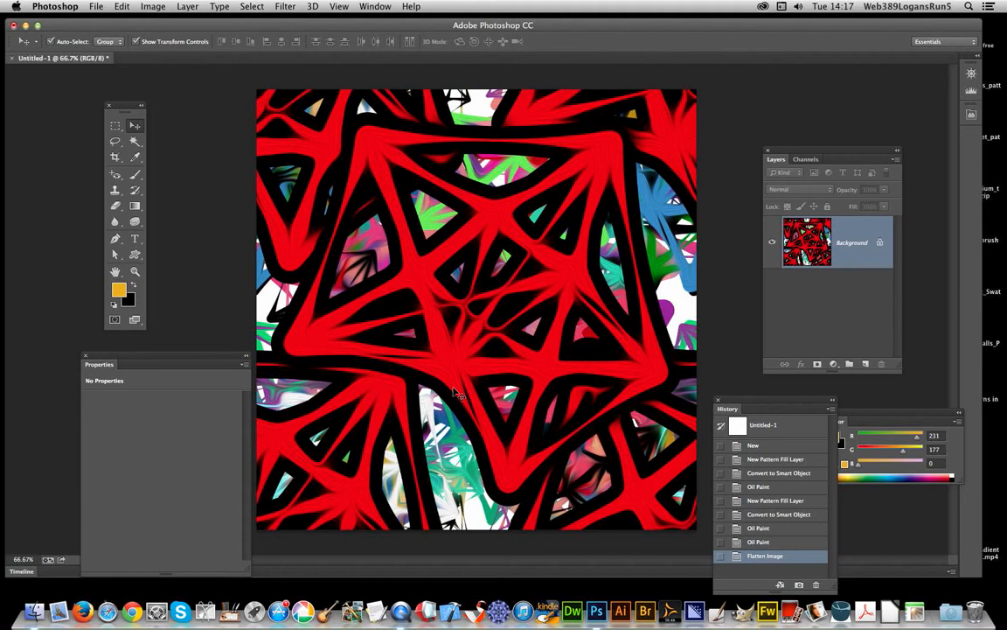
mouse_move(328, 103)
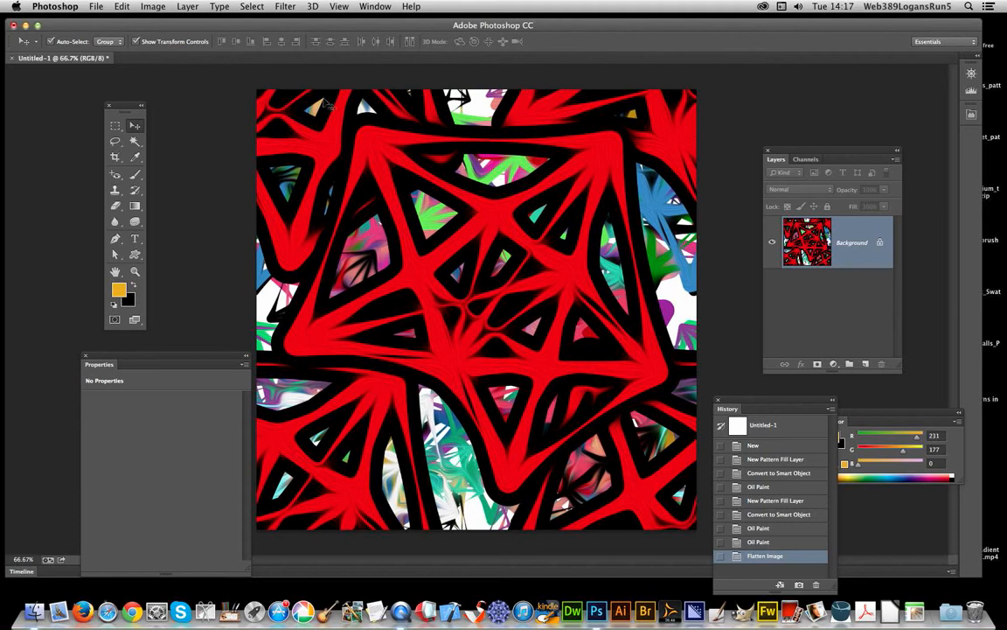
Apply Oil Paint directly to the flattened Background layer with default settings.
click(285, 7)
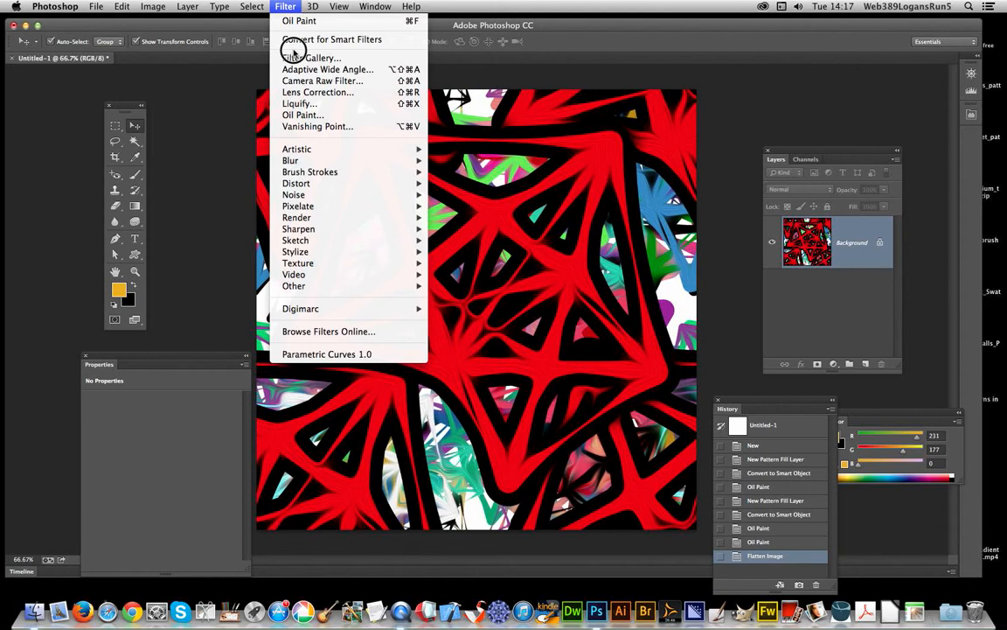
click(302, 115)
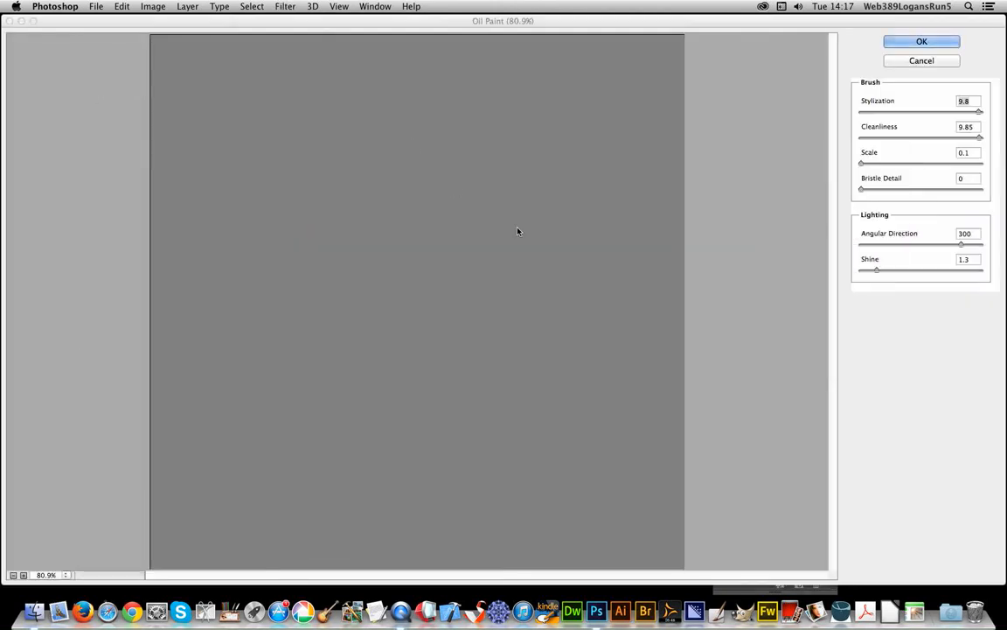
click(921, 42)
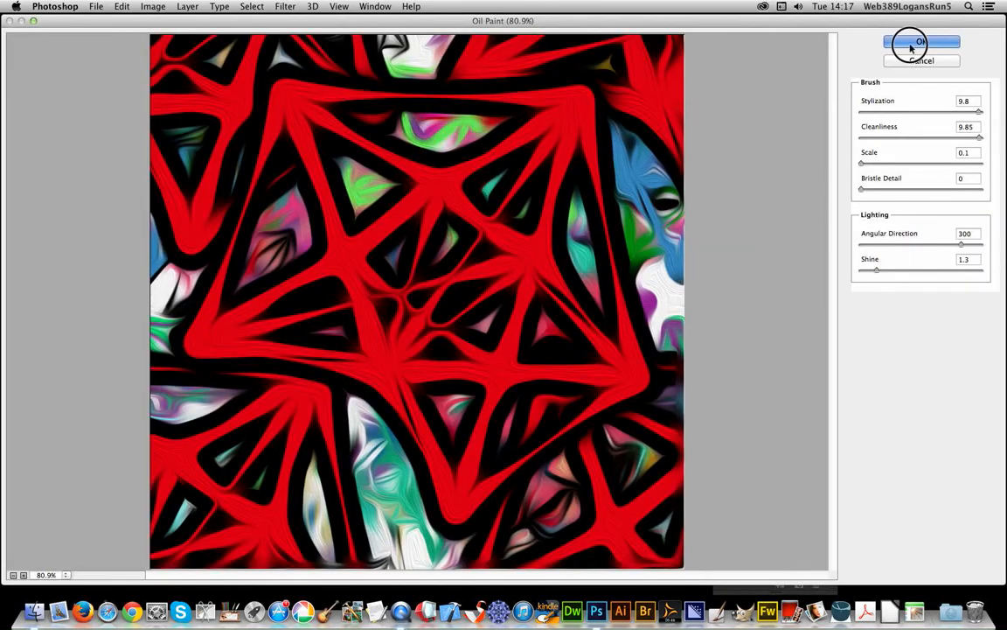
click(920, 42)
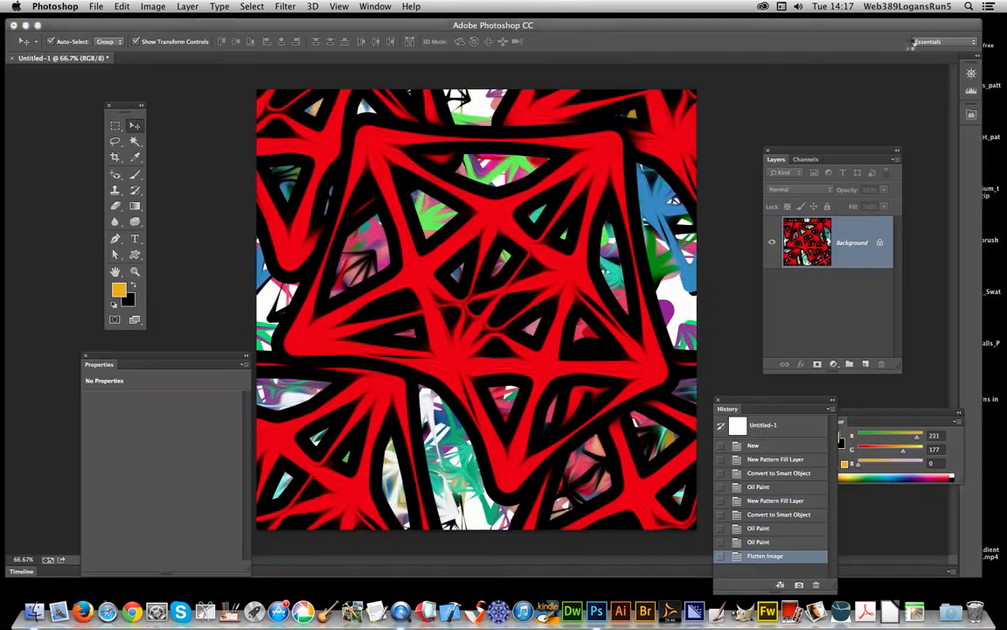
click(283, 7)
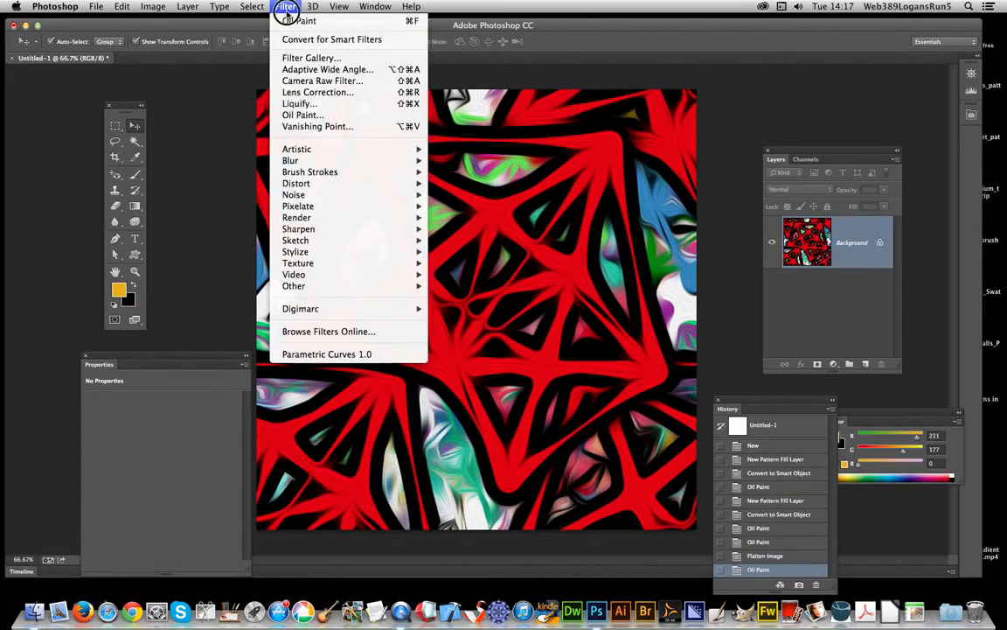